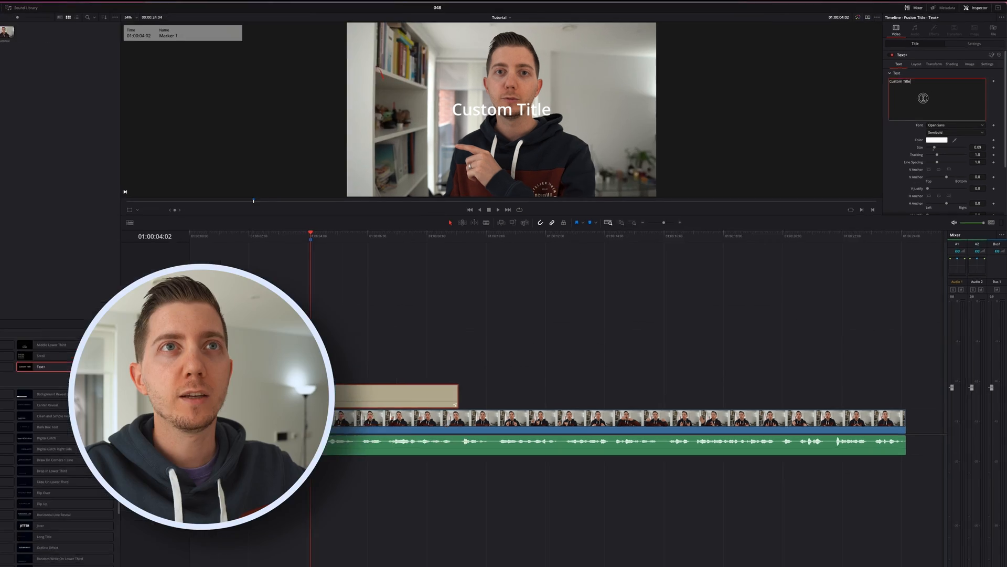
Replace the Custom Title text with 'Summary' followed by Item 1, Item two, Item 3.
{"action": "type", "text": "Summary"}
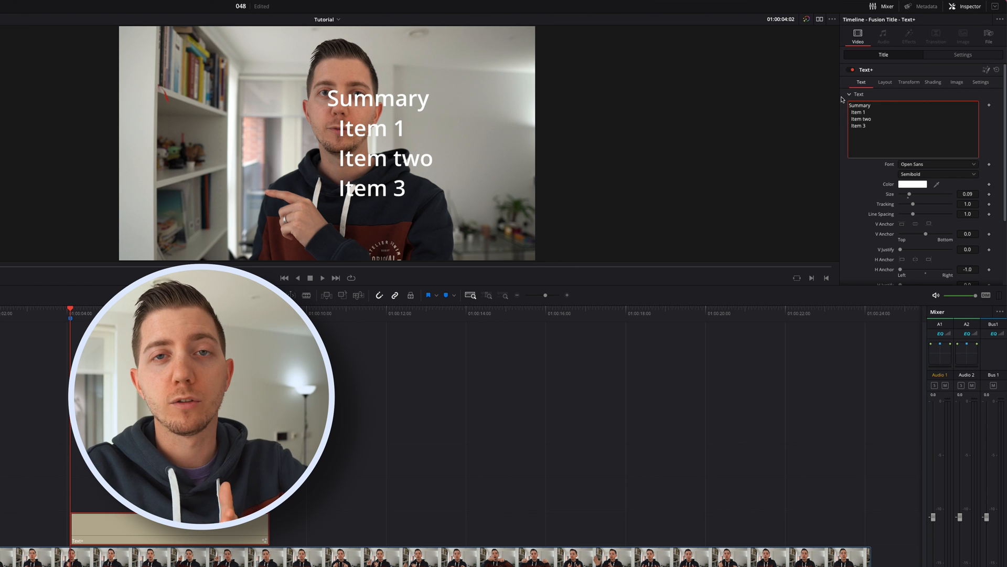
{"action": "mouse_move", "coordinate": [754, 109]}
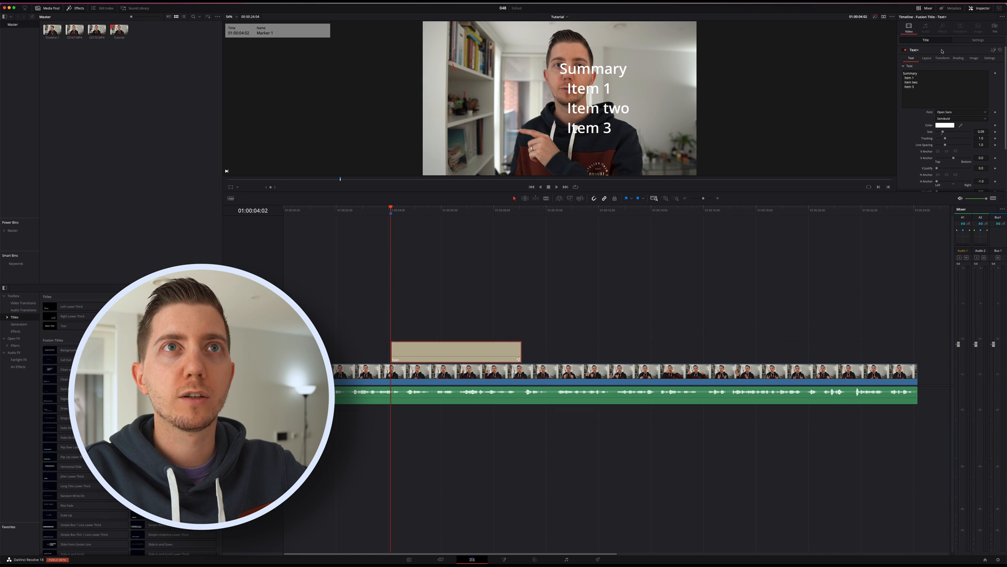
{"action": "left_click", "coordinate": [978, 40]}
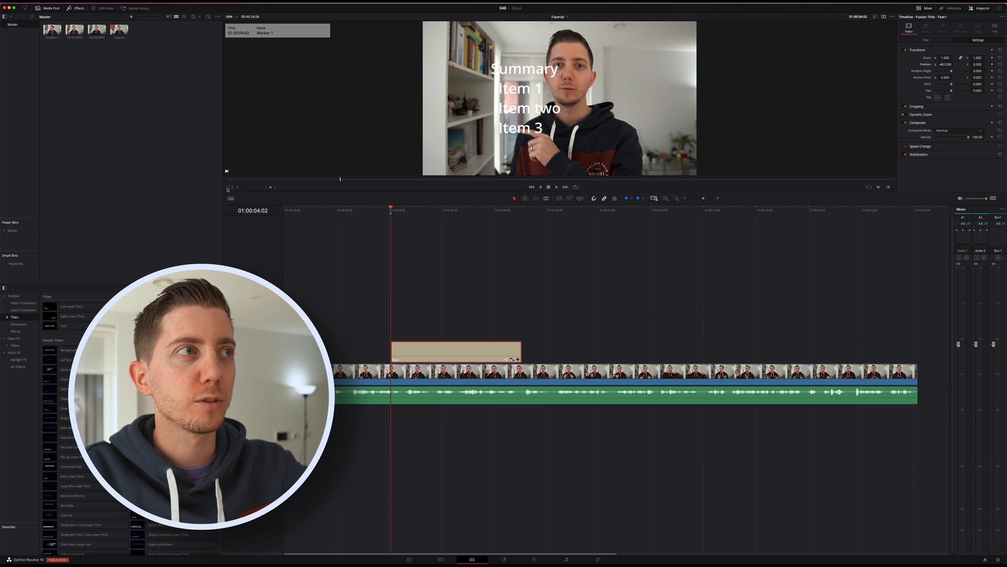
{"action": "left_click", "coordinate": [910, 57]}
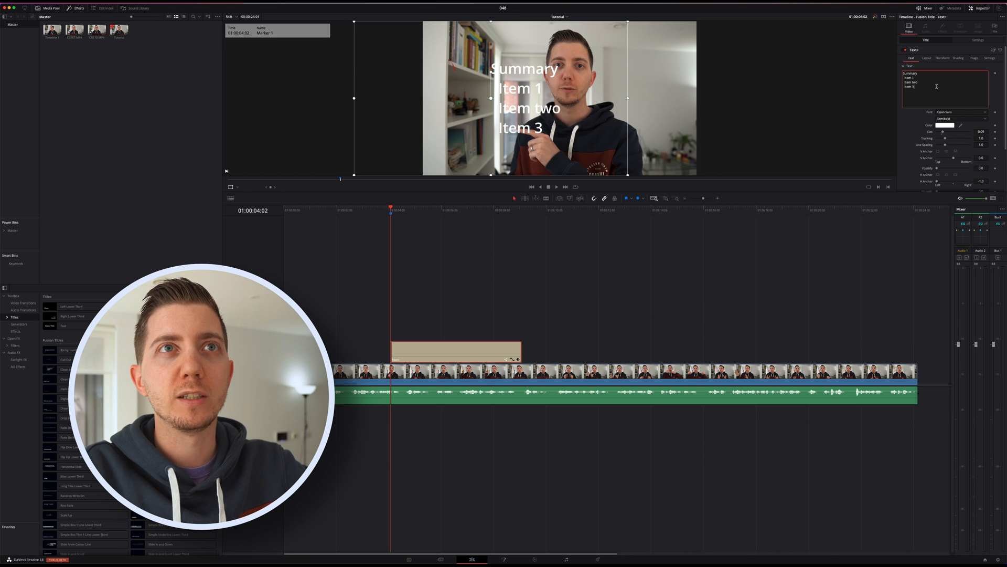
{"action": "type", "text": "dfgdfgdfgdf"}
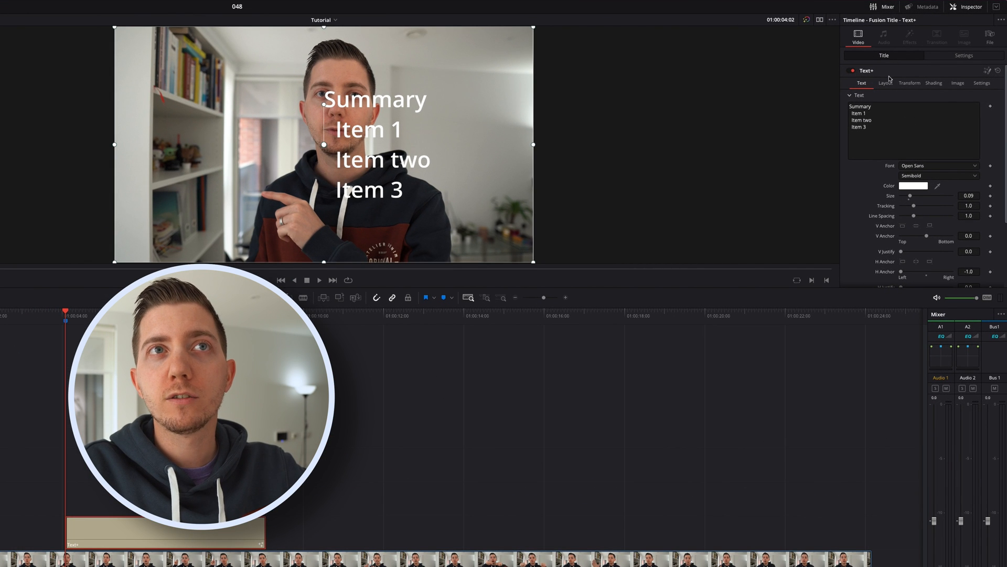
Lower the Text+ Layout Center X so the summary list sits toward the left of the frame.
{"action": "left_click", "coordinate": [889, 82]}
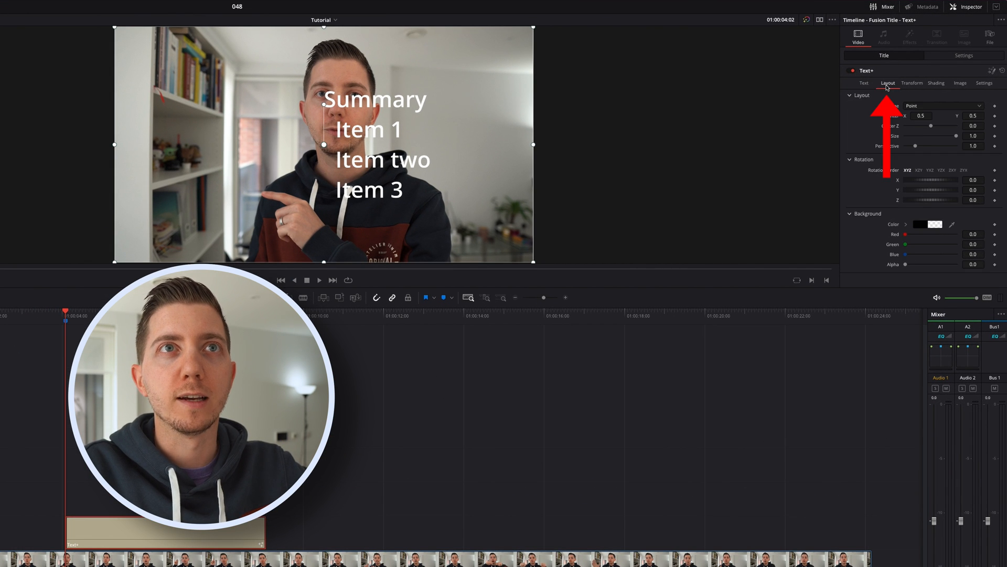
{"action": "left_click", "coordinate": [923, 115]}
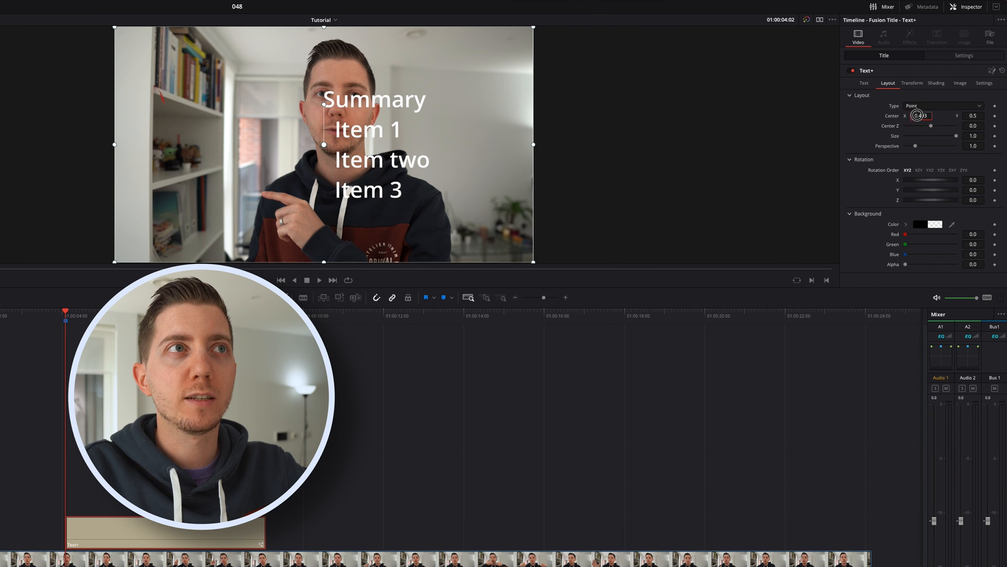
{"action": "left_click_drag", "start_coordinate": [926, 116], "coordinate": [762, 119]}
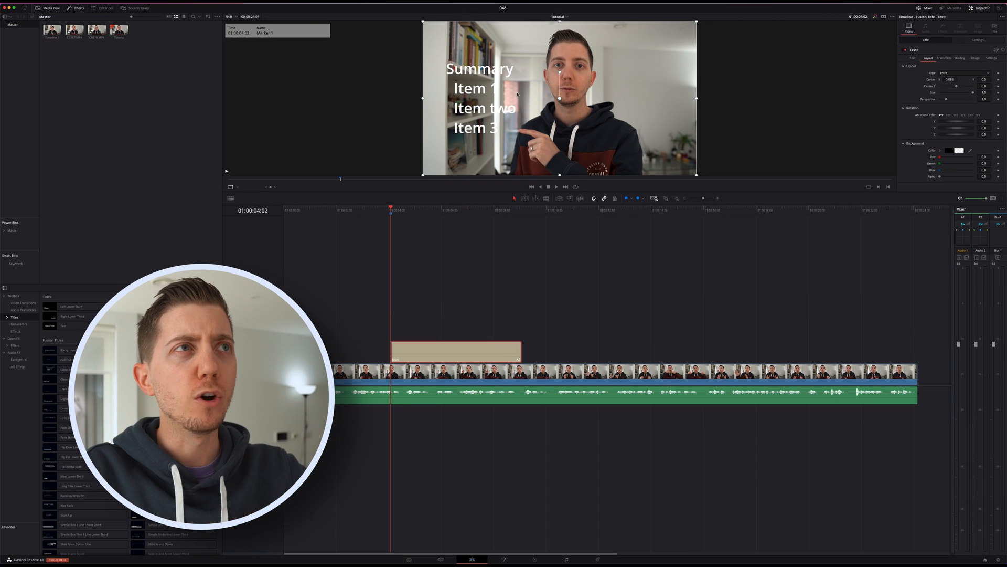
{"action": "left_click_drag", "start_coordinate": [950, 79], "coordinate": [945, 79]}
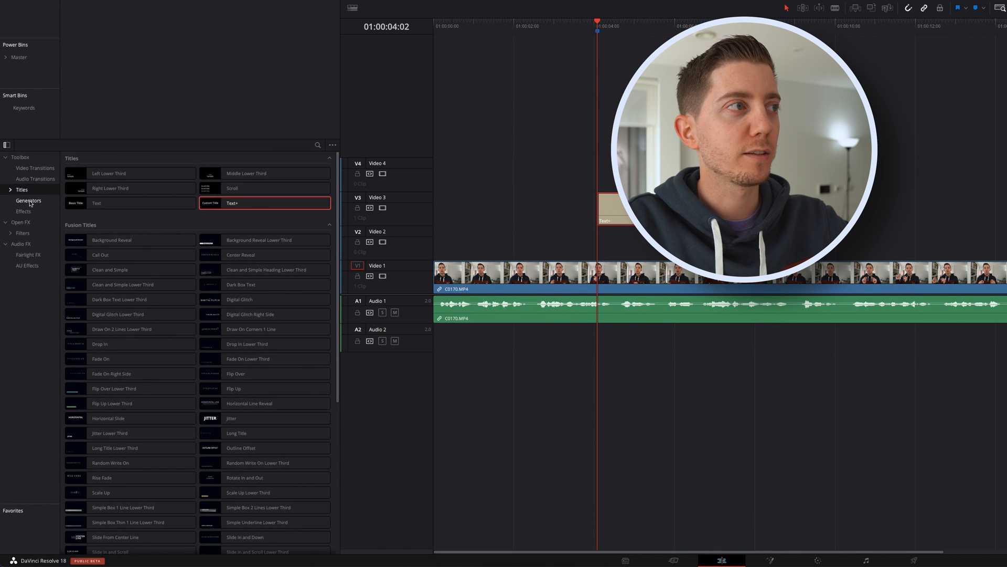
Add a Solid Color generator beneath the title and set its colour to blue.
{"action": "left_click", "coordinate": [28, 201]}
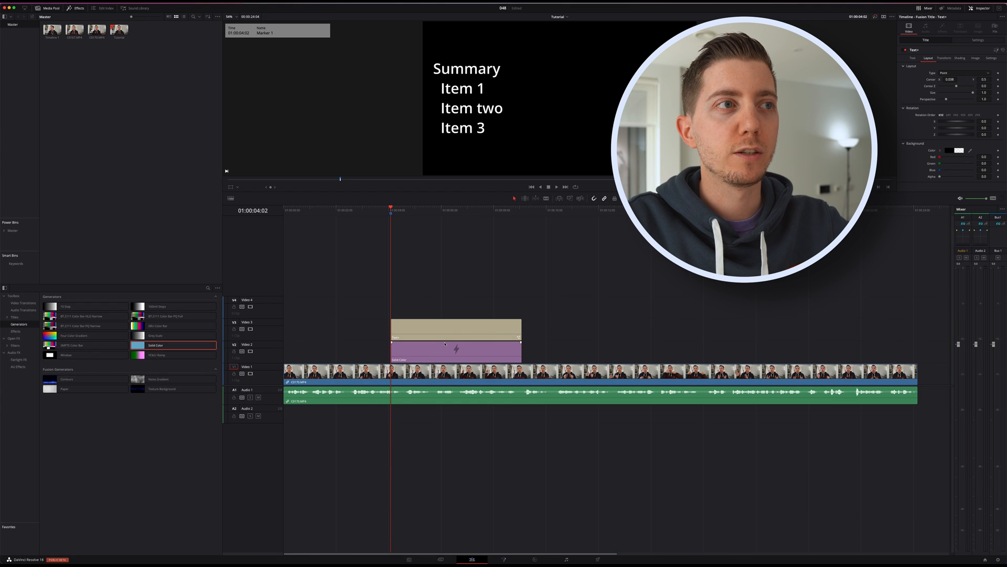
{"action": "left_click", "coordinate": [454, 351]}
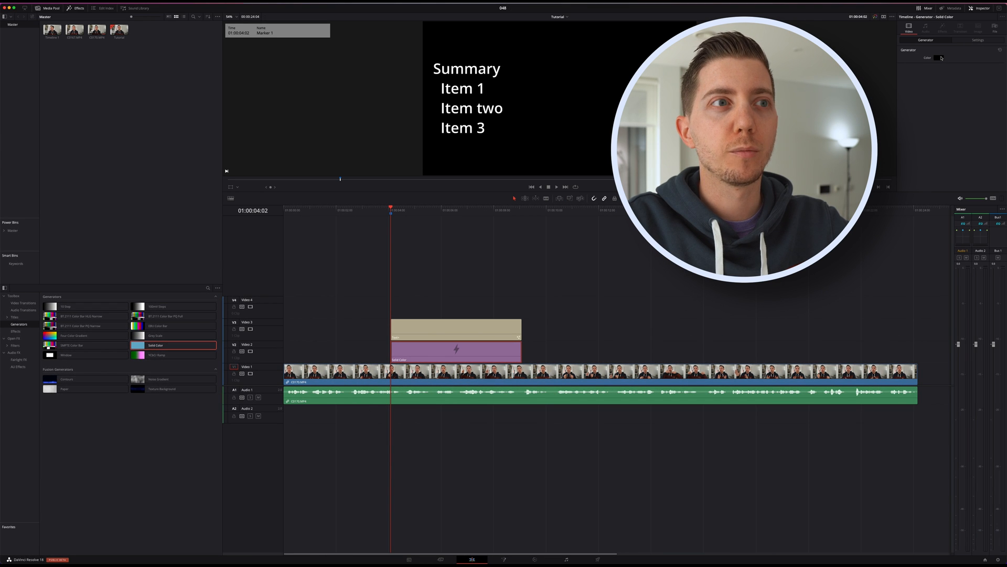
{"action": "left_click", "coordinate": [939, 57]}
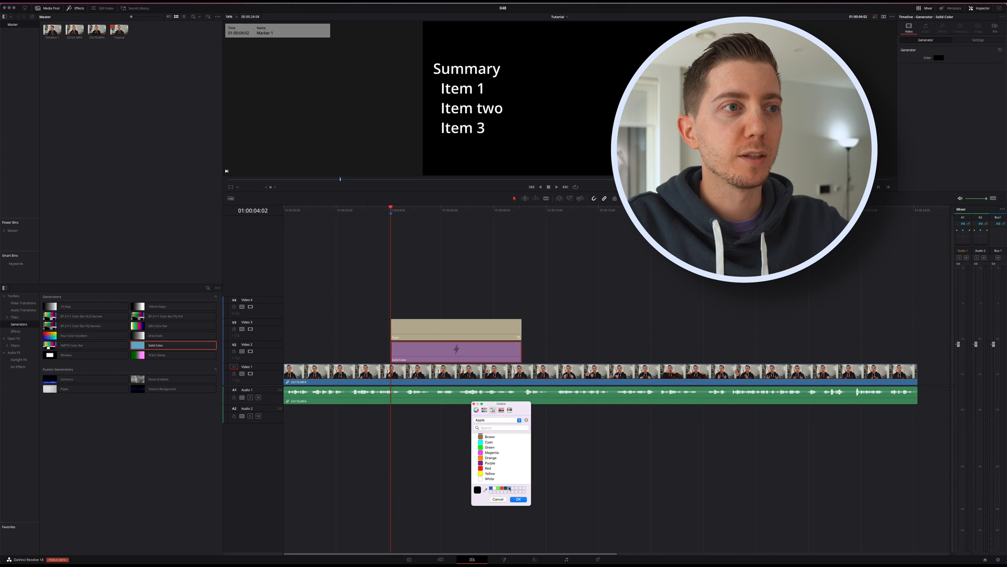
{"action": "left_click", "coordinate": [518, 499]}
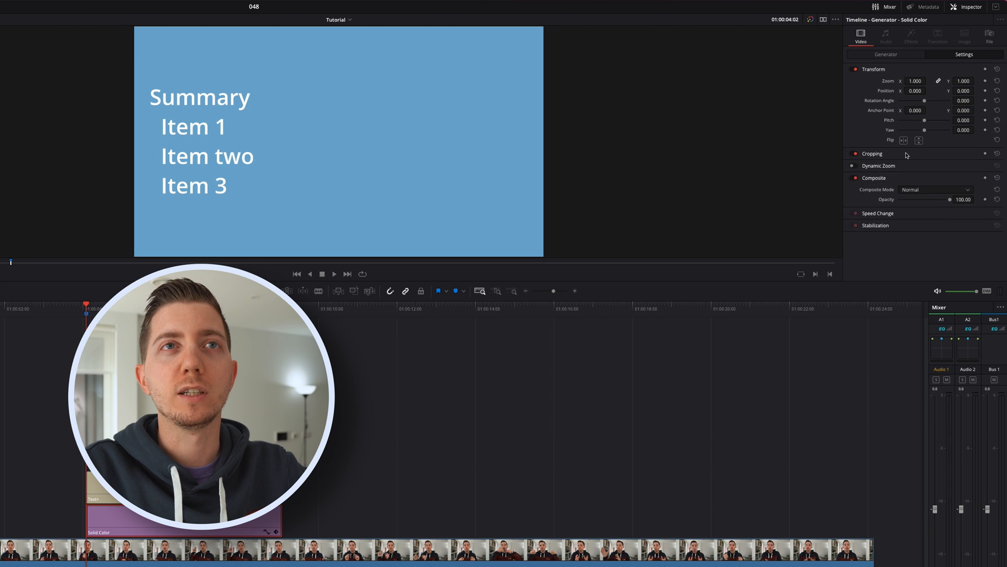
Crop the blue layer in from the right so it forms a left-hand panel behind the list.
{"action": "left_click", "coordinate": [872, 154]}
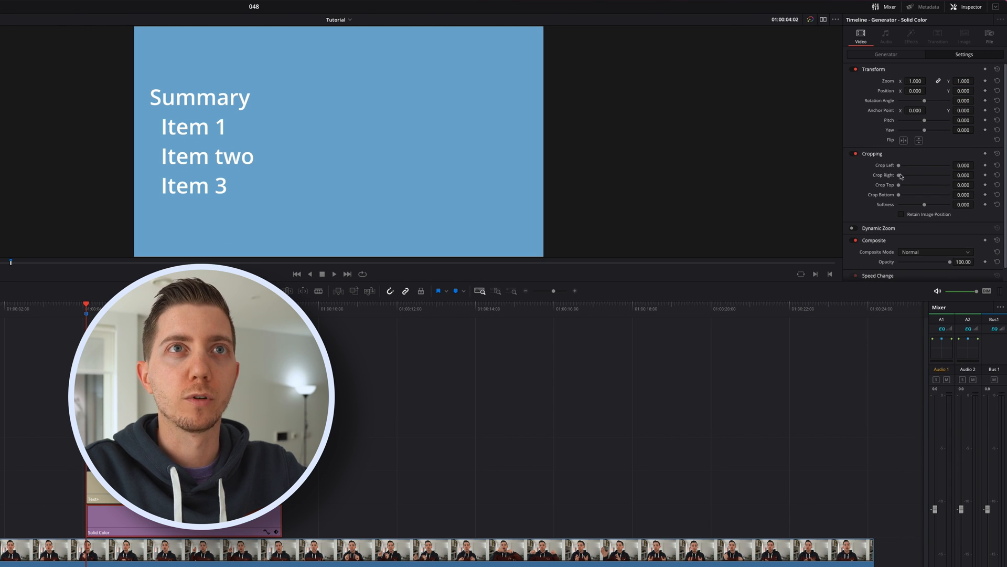
{"action": "left_click_drag", "start_coordinate": [903, 175], "coordinate": [917, 176]}
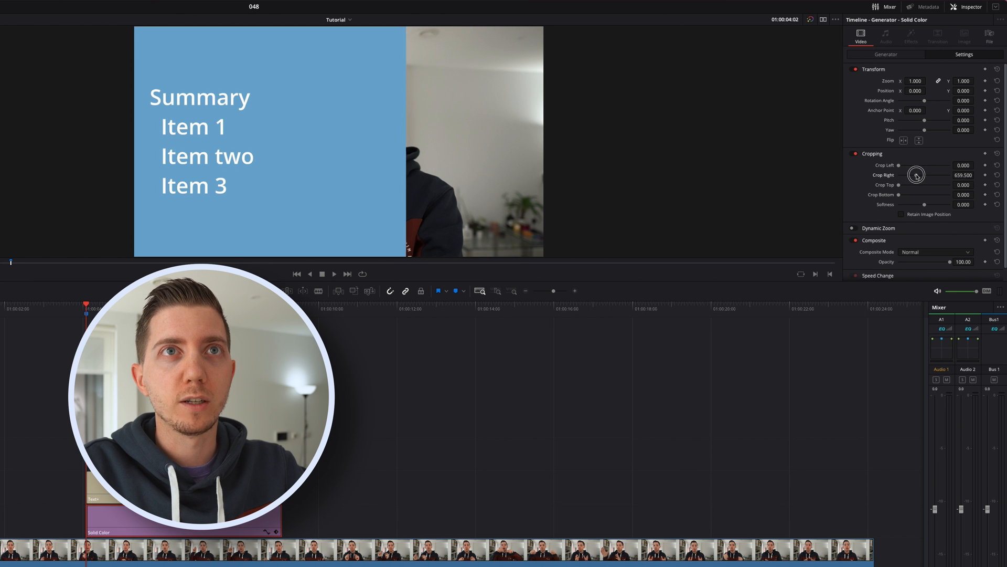
{"action": "left_click_drag", "start_coordinate": [917, 175], "coordinate": [930, 174]}
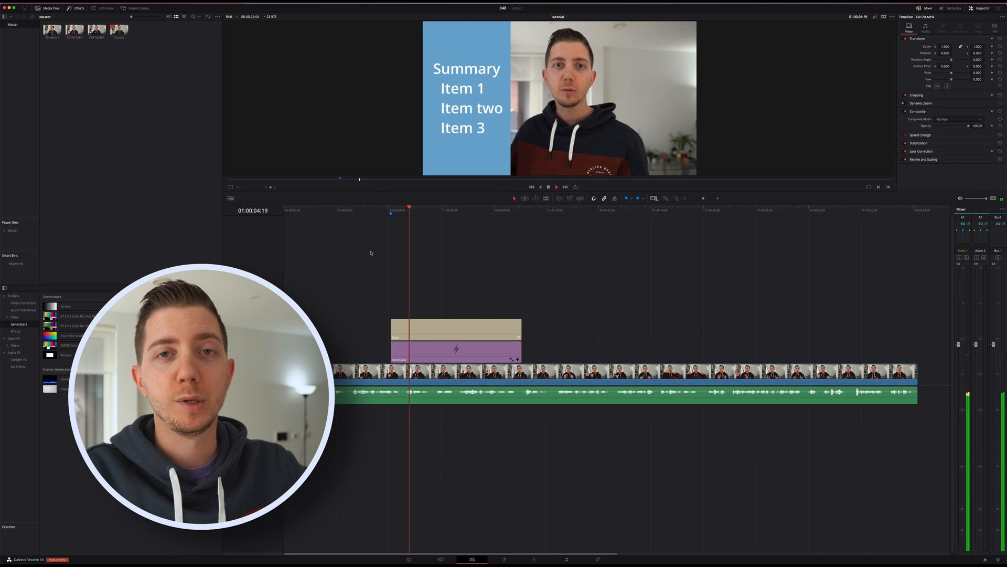
{"action": "left_click", "coordinate": [547, 187]}
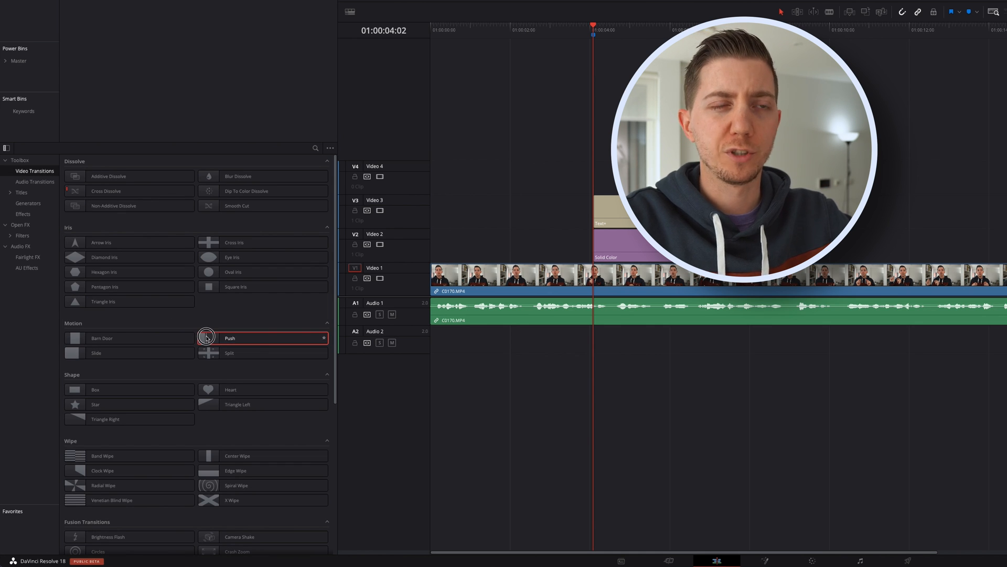
Apply the Push transition to the start of the Text+ title clip.
{"action": "left_click_drag", "start_coordinate": [206, 337], "coordinate": [601, 212]}
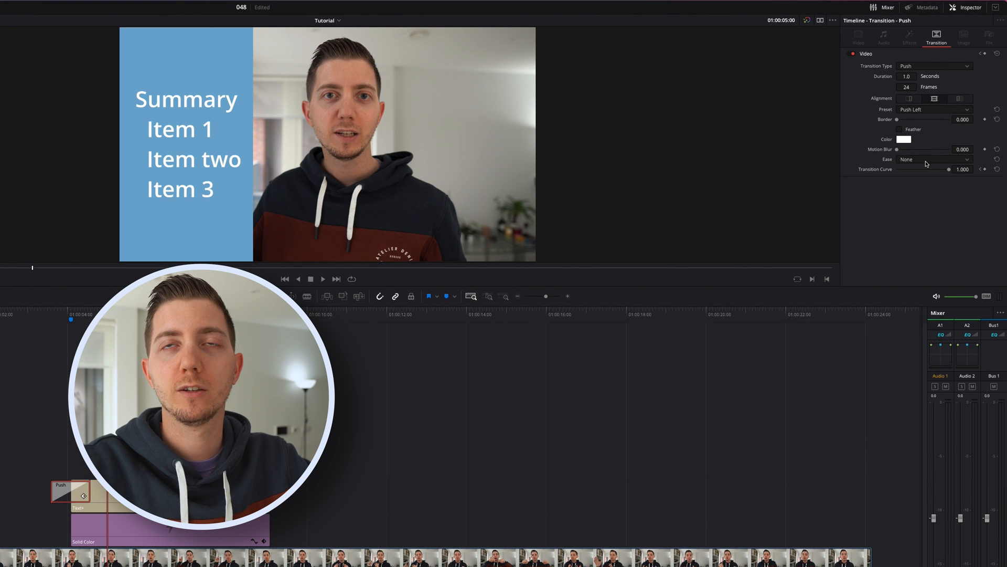
Set the Push transition's Ease to In & Out and give the Solid Color clip the same opening Push.
{"action": "left_click", "coordinate": [932, 159]}
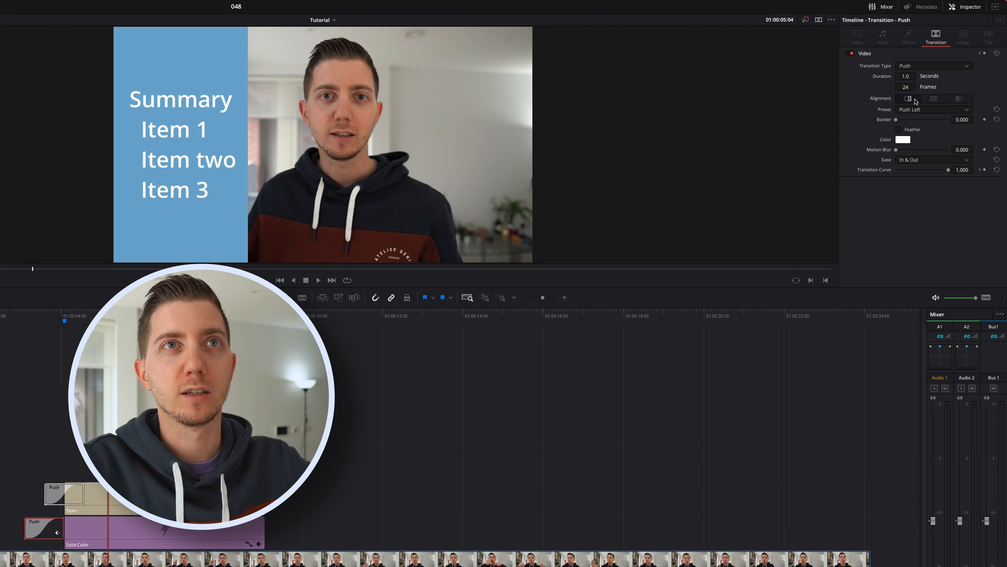
{"action": "left_click", "coordinate": [935, 99]}
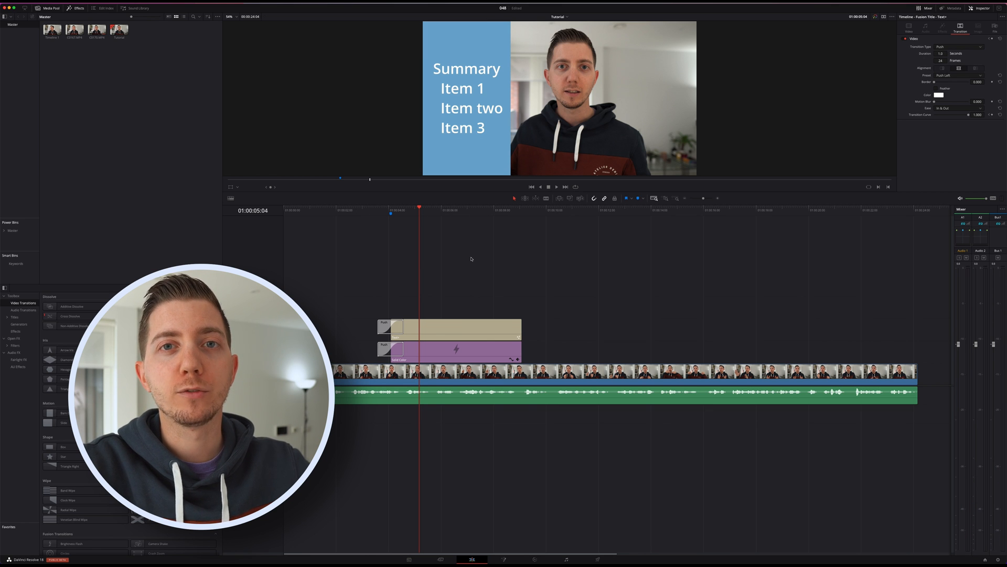
Copy Push transitions to the ends of the title and blue bar clips and check the Preset list.
{"action": "left_click", "coordinate": [396, 327]}
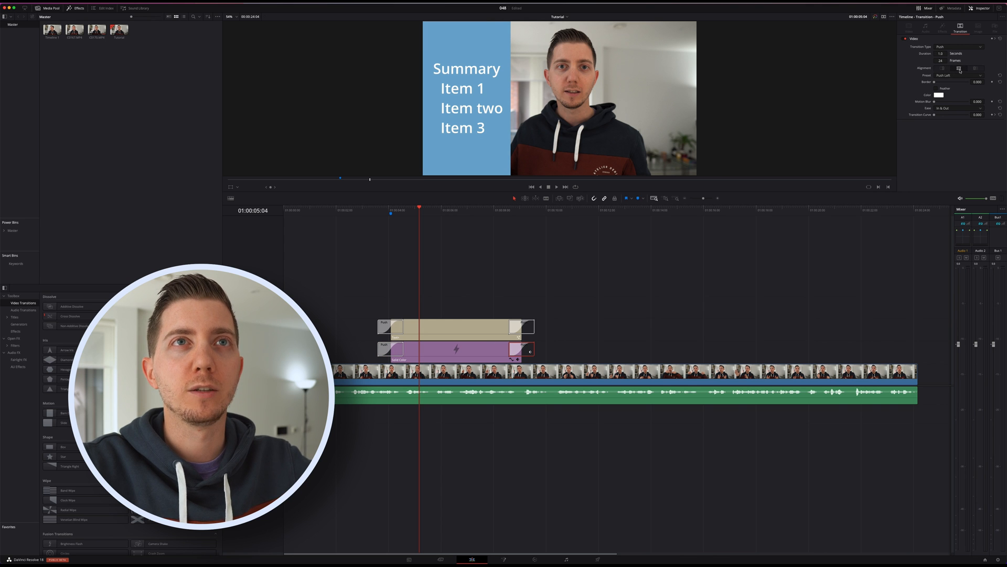
{"action": "left_click", "coordinate": [549, 186]}
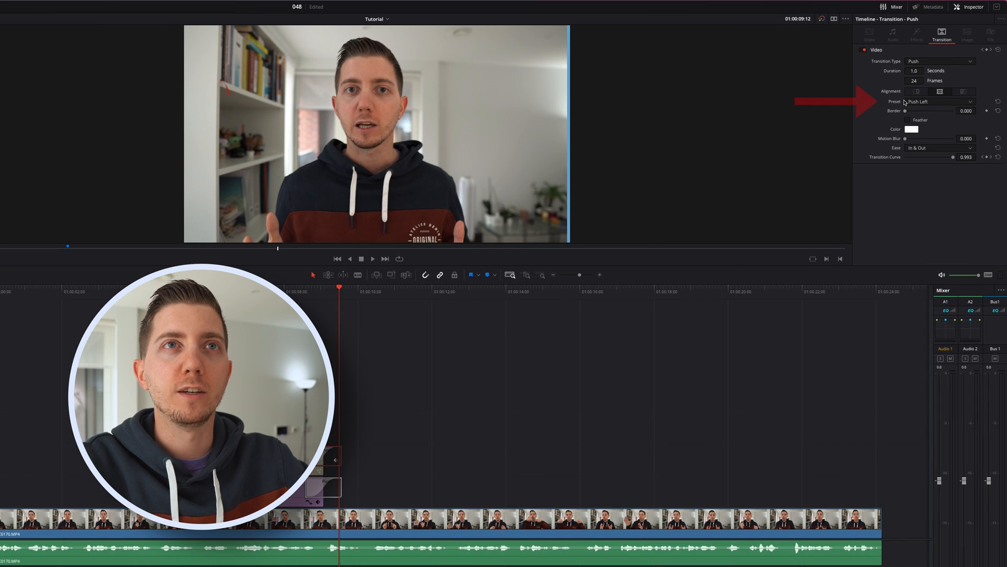
{"action": "left_click", "coordinate": [941, 102]}
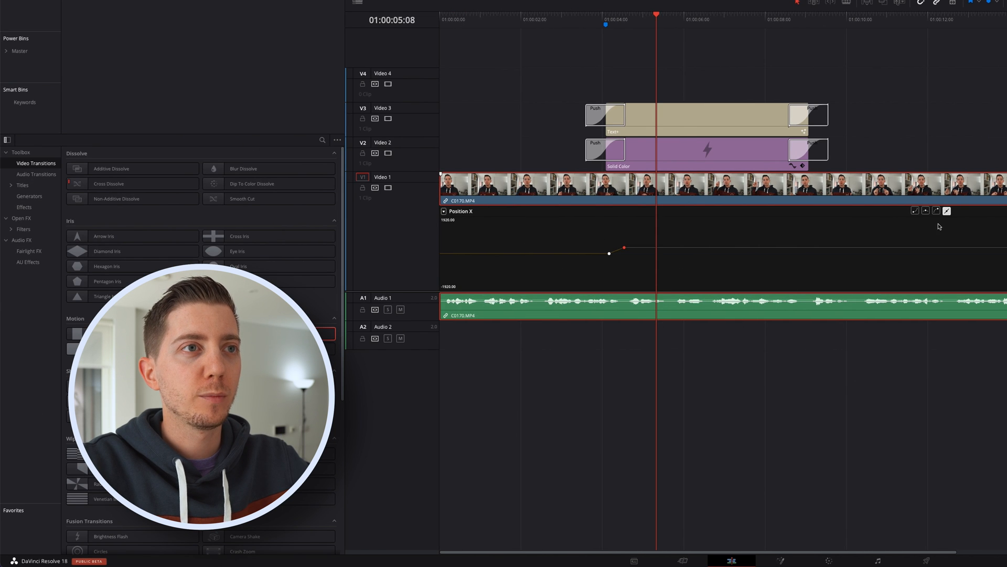
Ease both Position X keyframes of the speaker clip so its move in and out is smooth.
{"action": "left_click", "coordinate": [946, 210]}
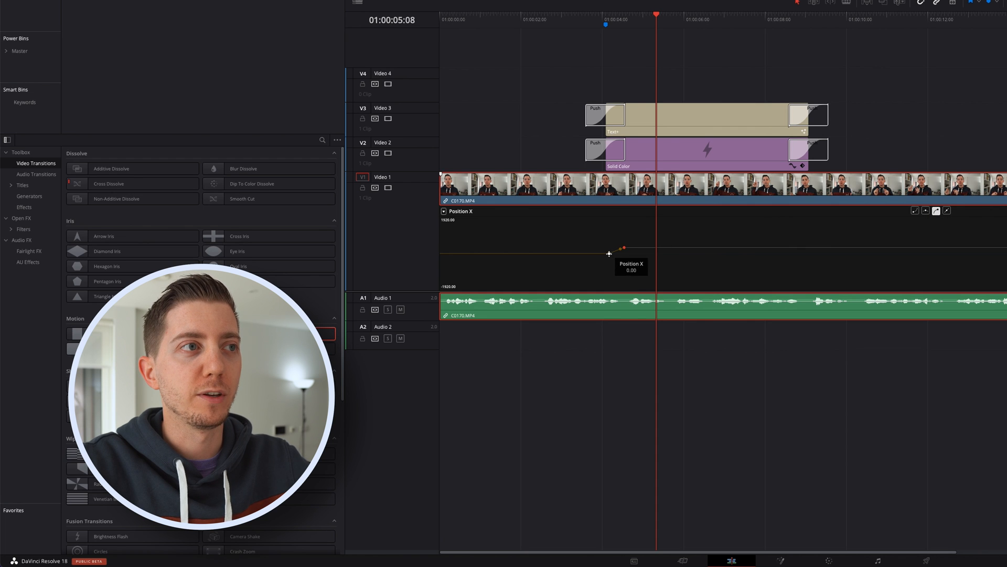
{"action": "left_click", "coordinate": [947, 210]}
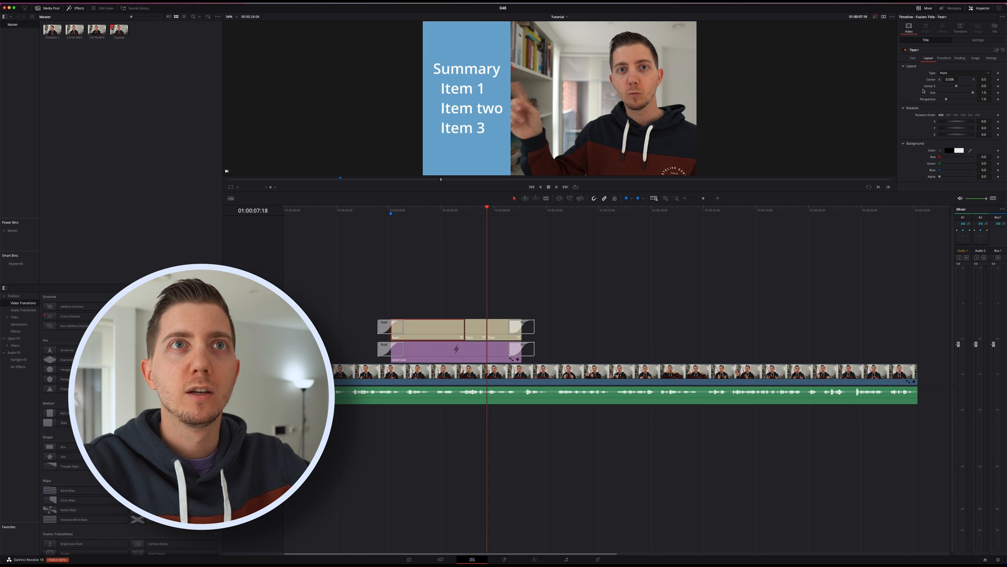
Trim the Text+ content down to just 'Summary' and 'Item 1'.
{"action": "left_click", "coordinate": [912, 58]}
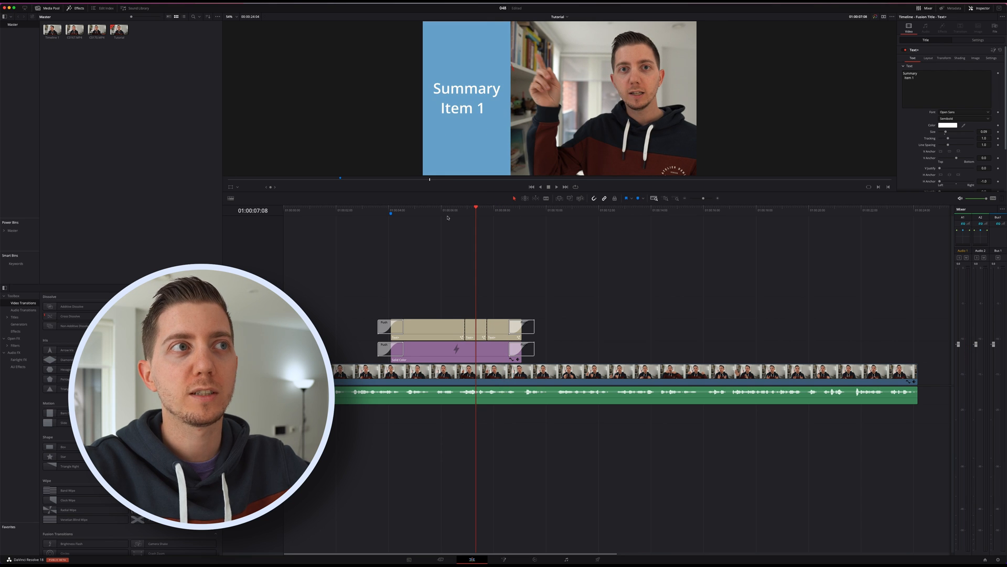
{"action": "left_click", "coordinate": [928, 82]}
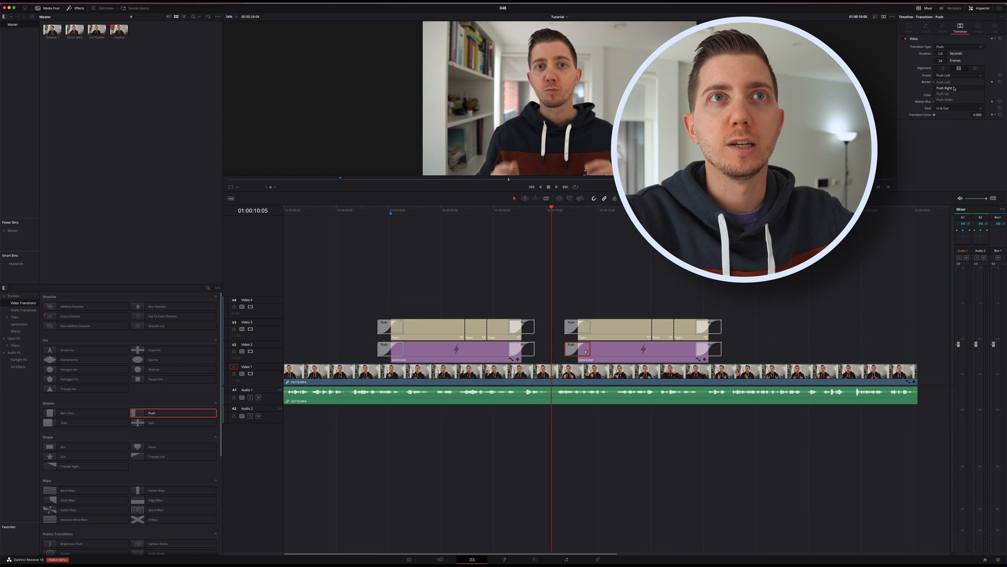
Set the second copy's Push transition Preset to Push Up.
{"action": "left_click", "coordinate": [943, 93]}
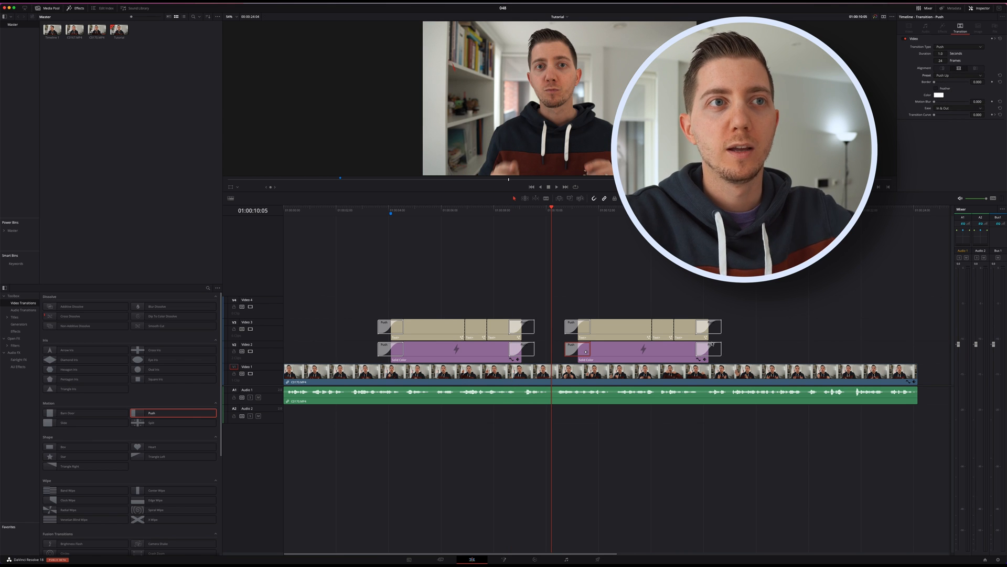
{"action": "left_click", "coordinate": [960, 76]}
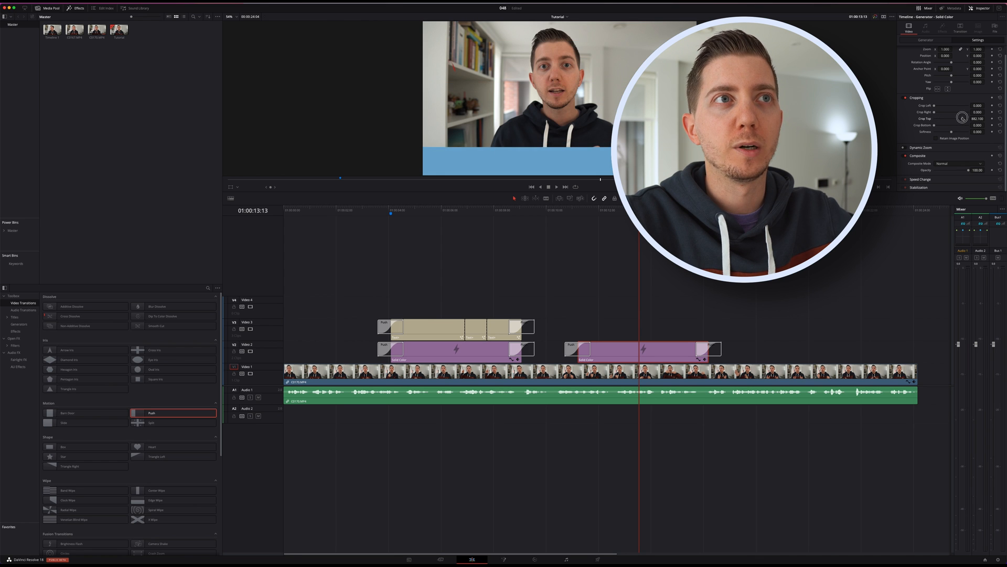
Play back from just before the second bar to check the bottom blue strip.
{"action": "left_click", "coordinate": [556, 187]}
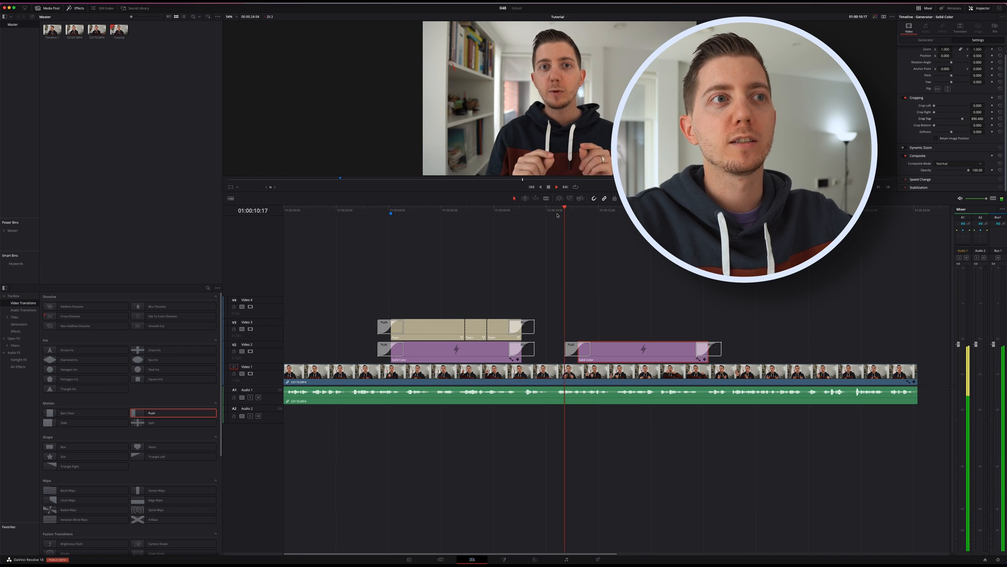
{"action": "left_click", "coordinate": [556, 186]}
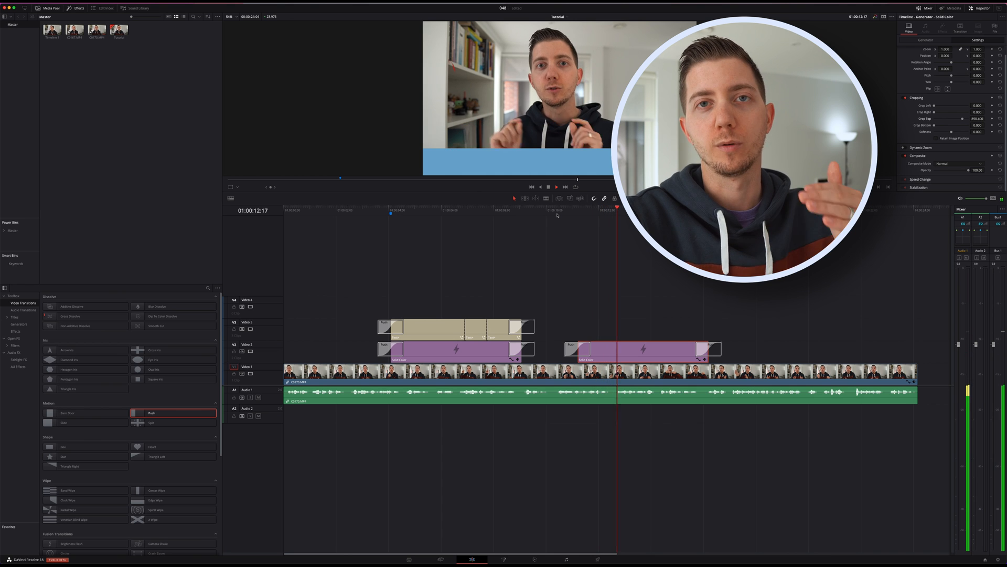